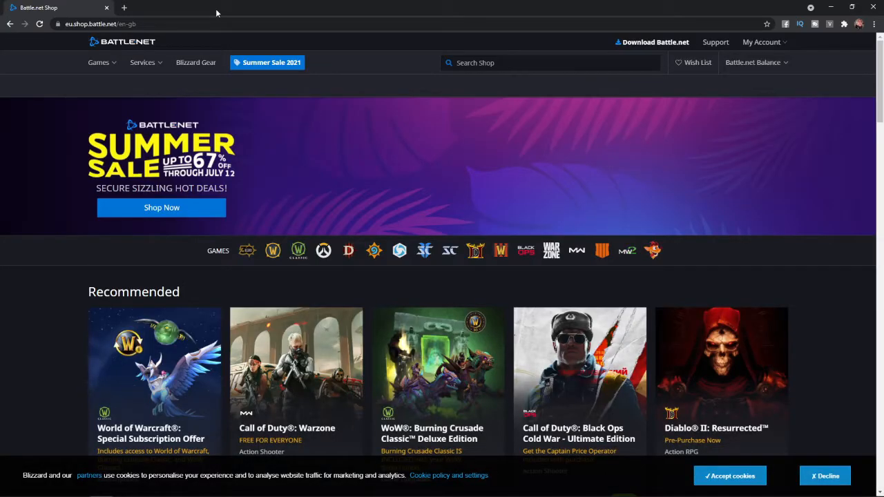
mouse_move(359, 13)
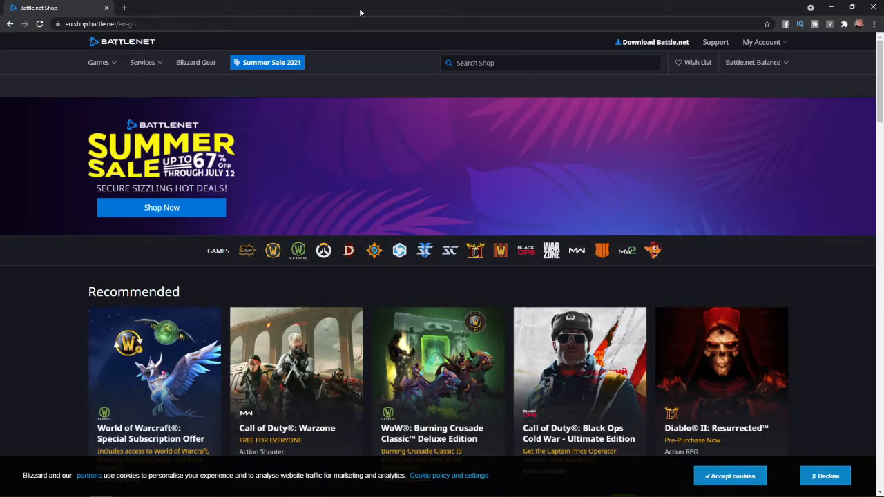
Accept the cookie notice and choose Create a Free Account from My Account
click(276, 24)
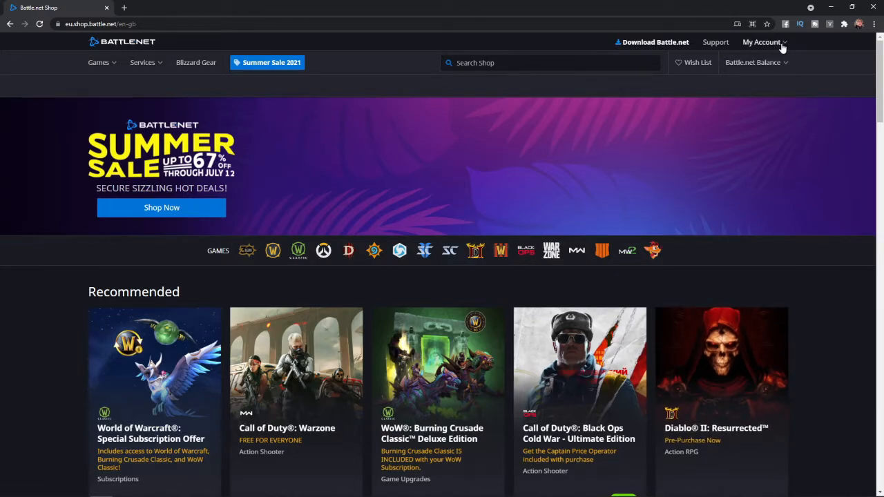
click(762, 42)
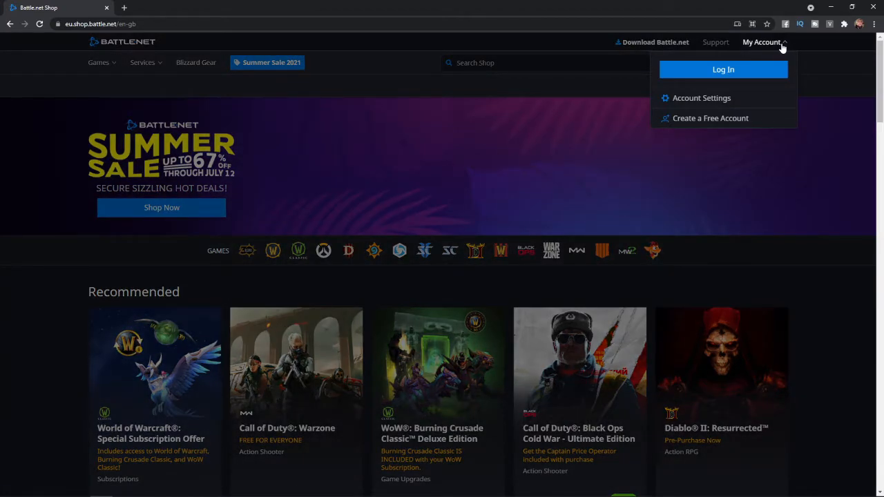
mouse_move(702, 97)
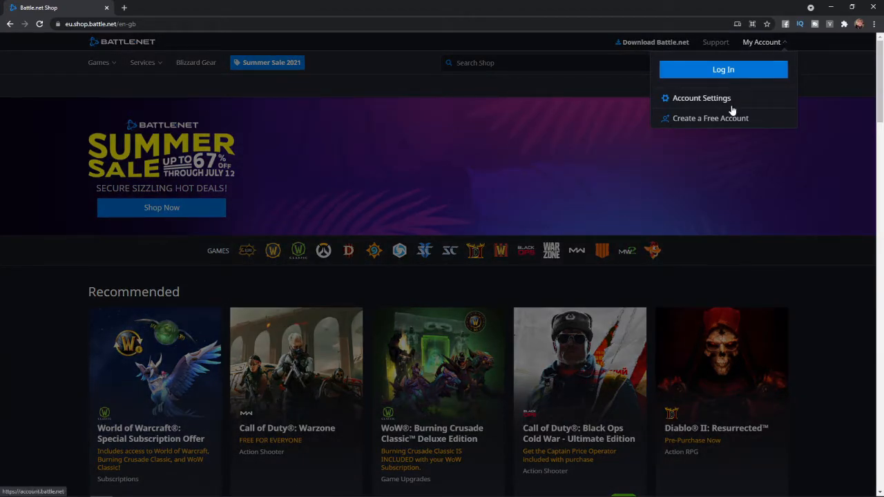
click(710, 118)
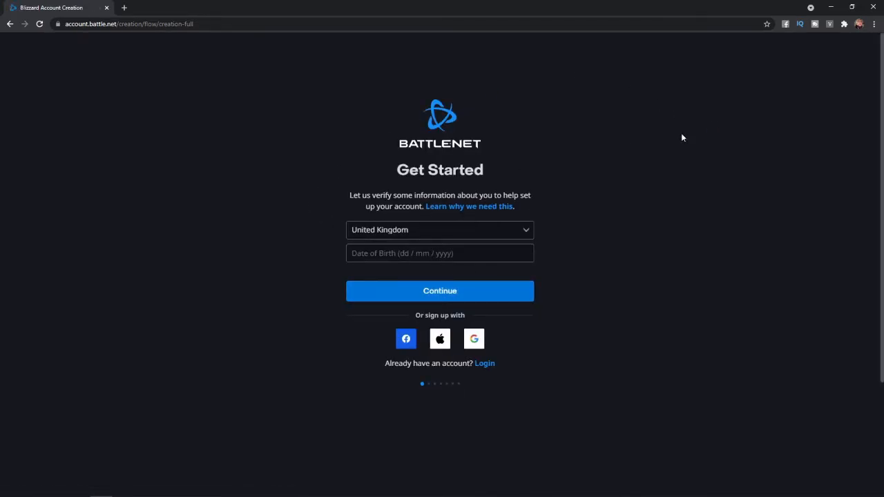
mouse_move(514, 189)
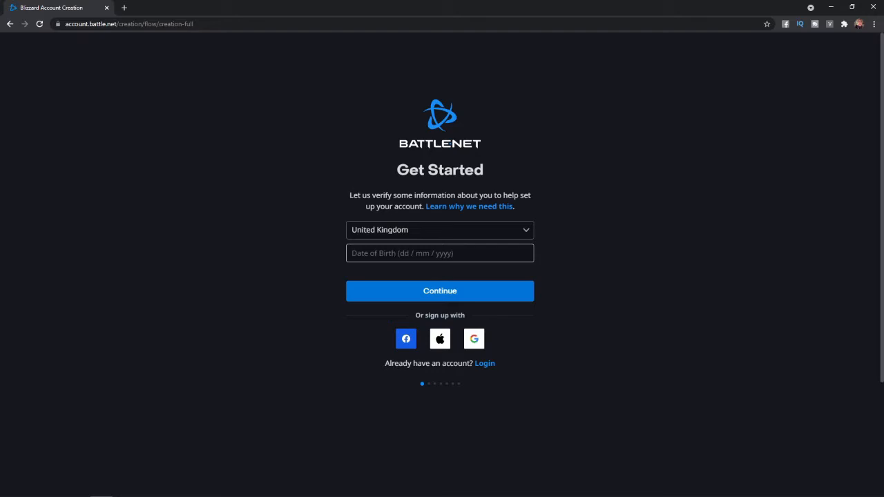
click(440, 253)
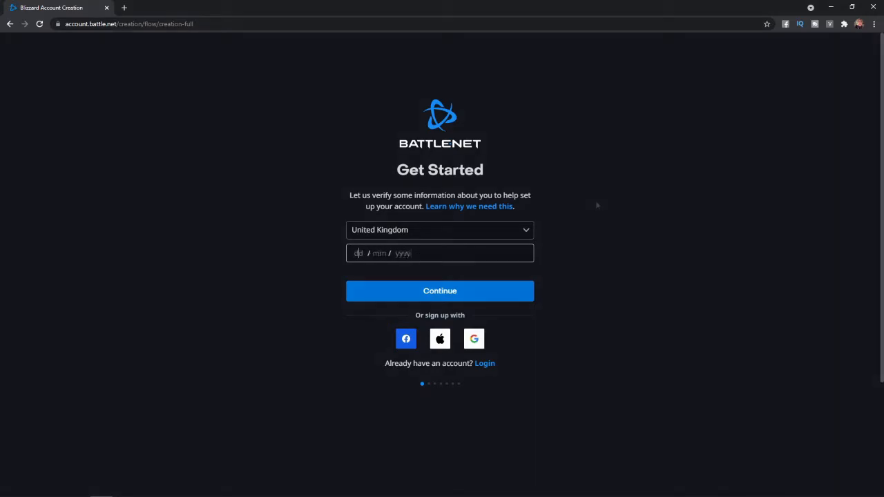
text(23/3/1996)
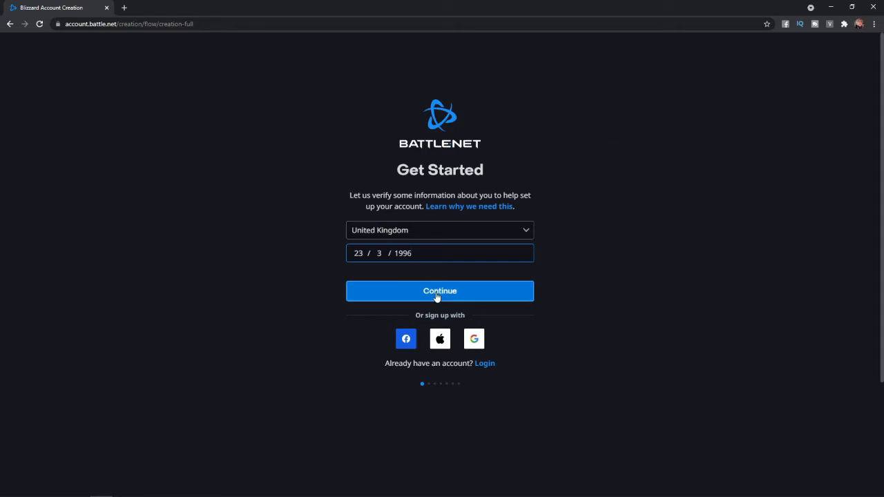
click(440, 291)
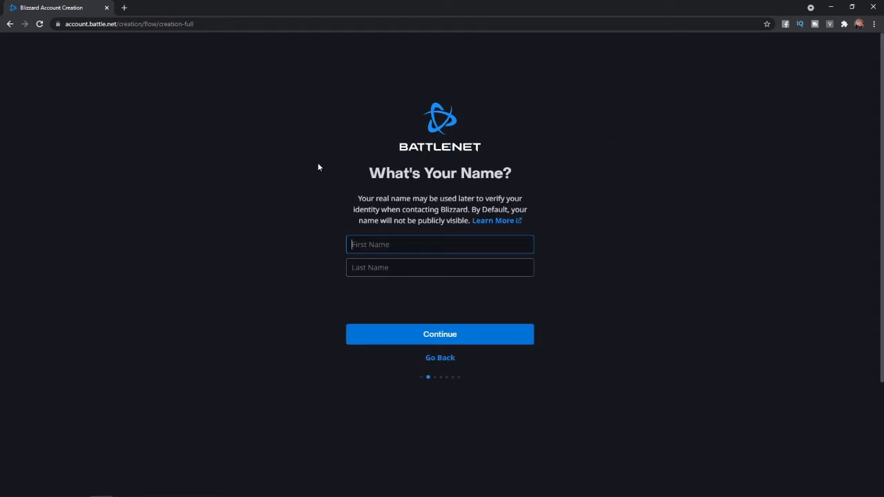
mouse_move(751, 190)
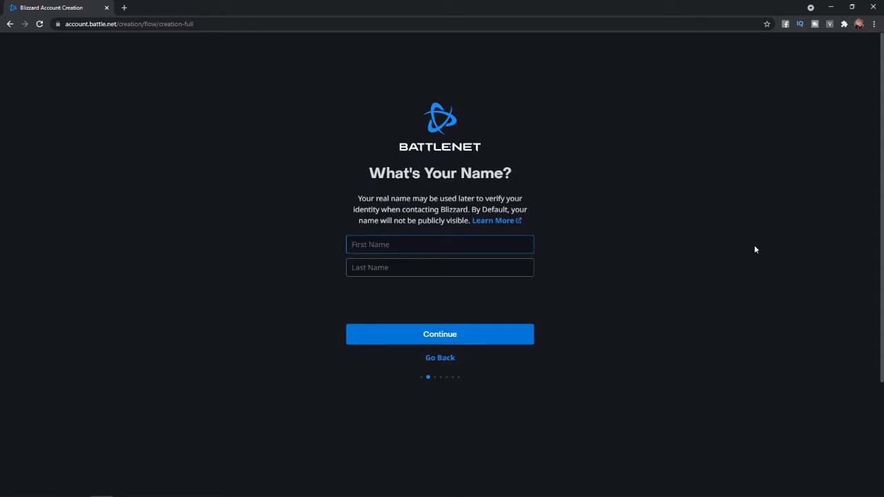
Enter 'Tutorials' in the name fields and continue
text(Tutorials)
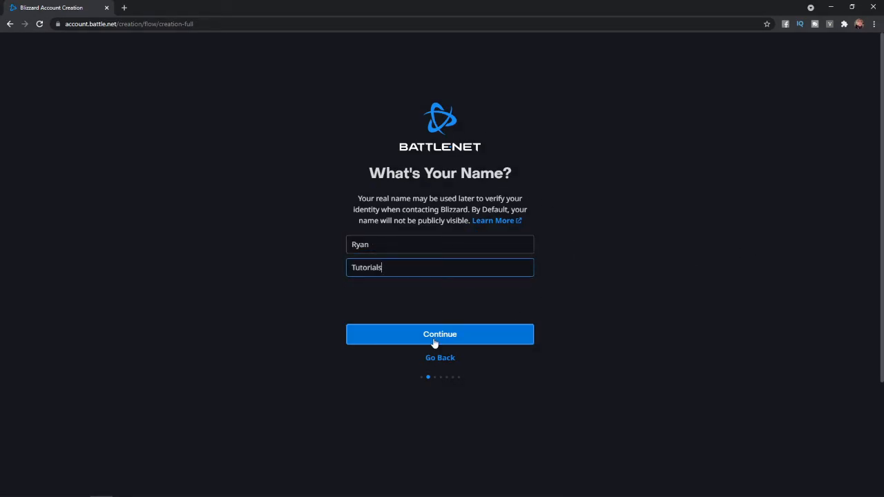
click(440, 335)
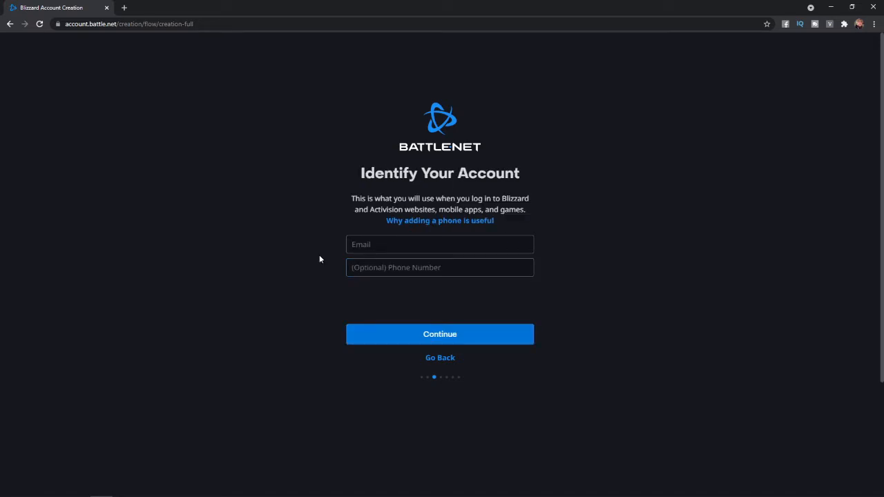
mouse_move(457, 92)
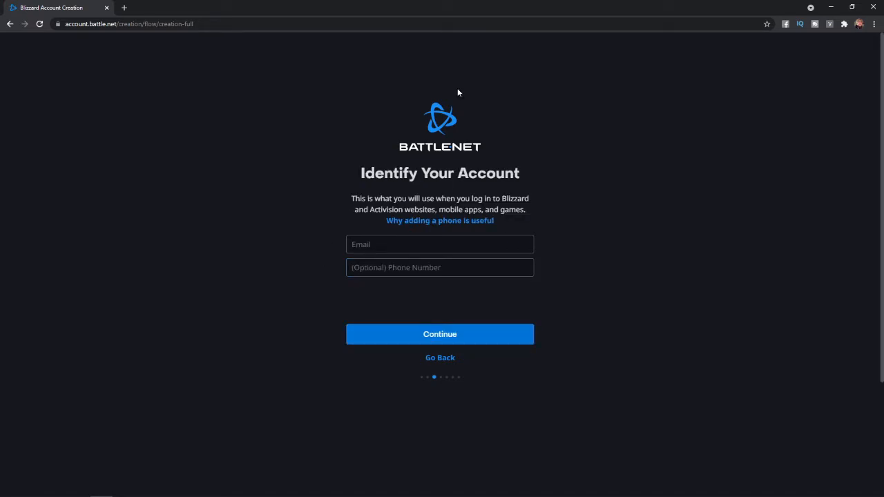
click(440, 244)
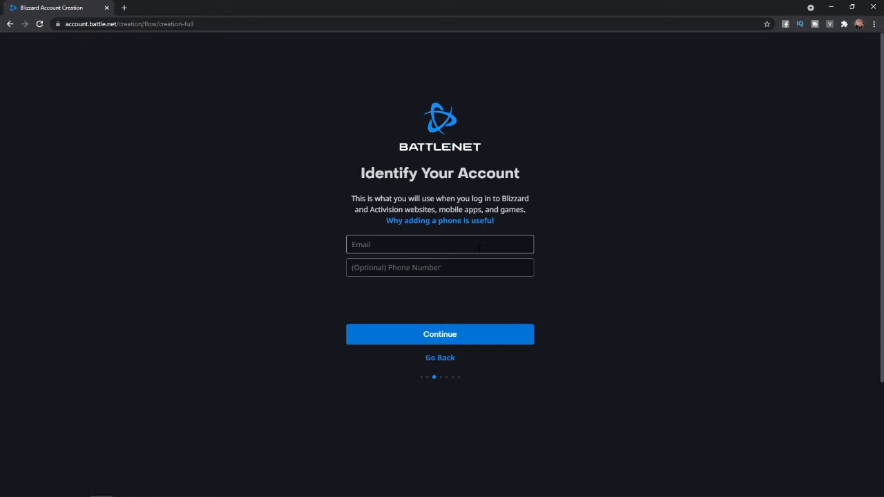
click(440, 267)
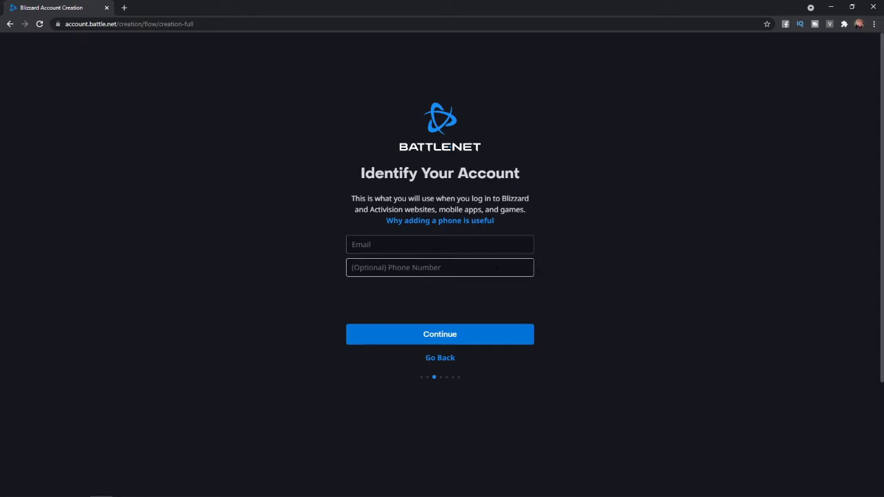
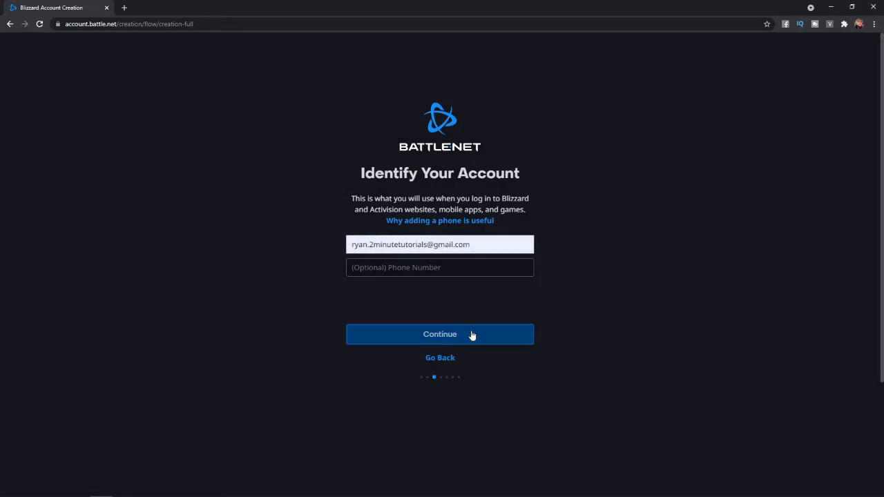
click(440, 334)
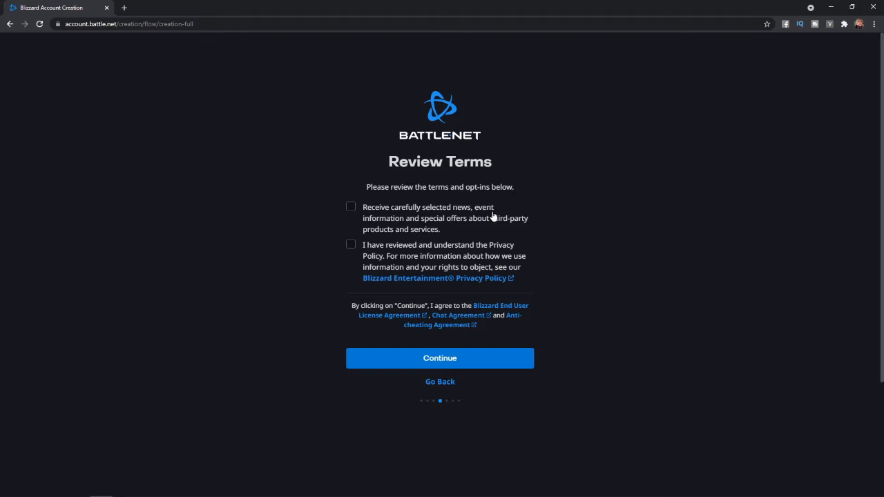
mouse_move(570, 225)
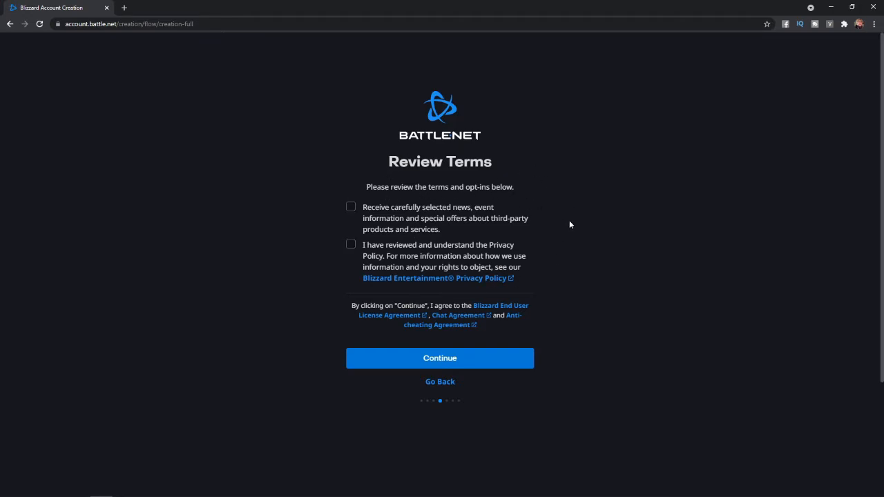
mouse_move(510, 277)
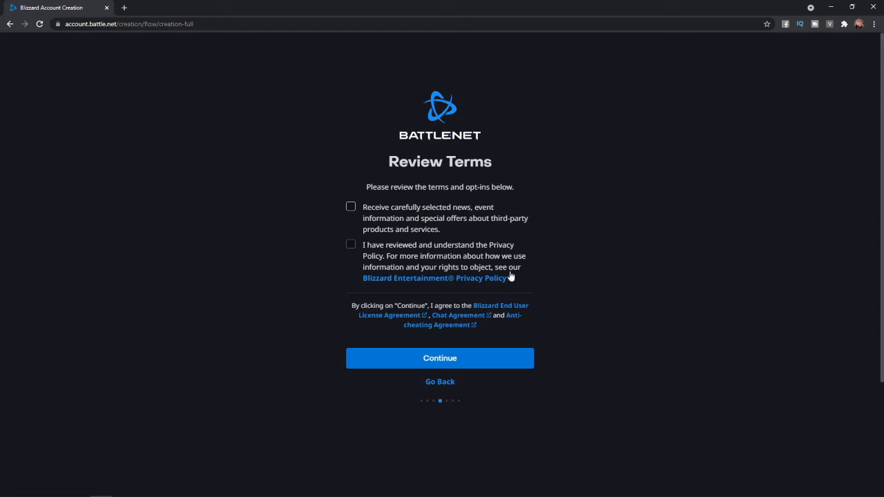
Opt in to news and special offers and agree to the privacy policy
click(351, 244)
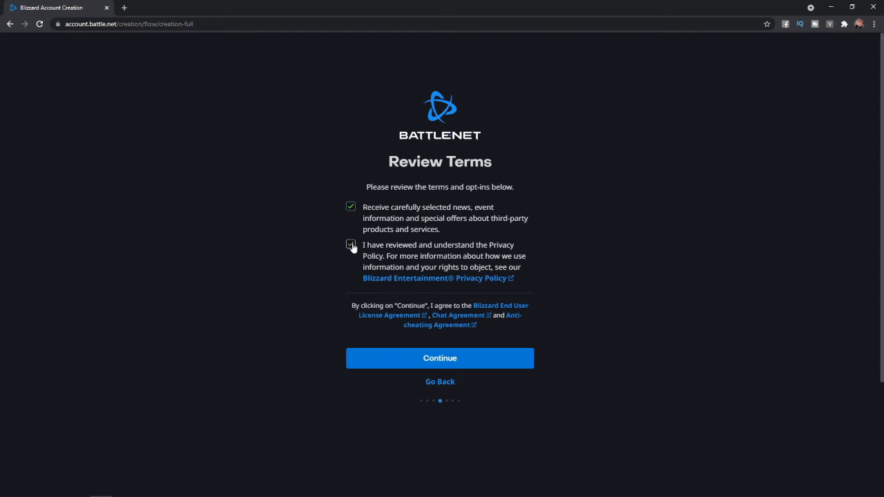
click(440, 358)
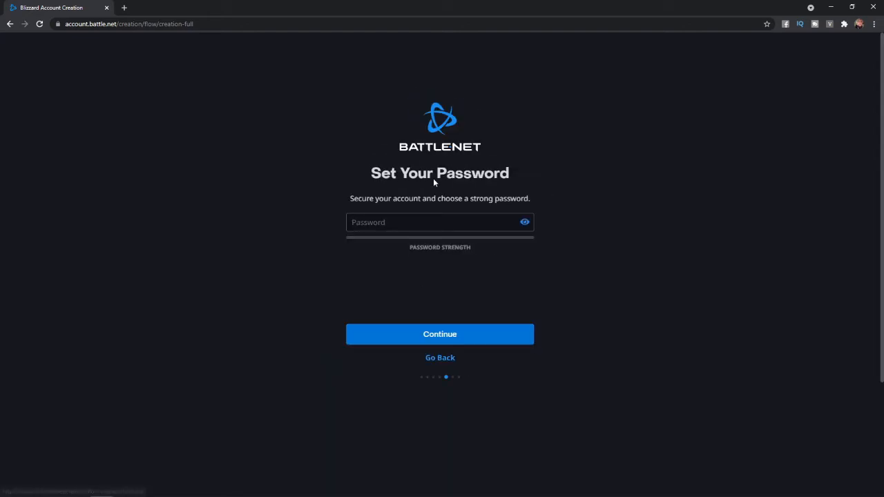
mouse_move(649, 220)
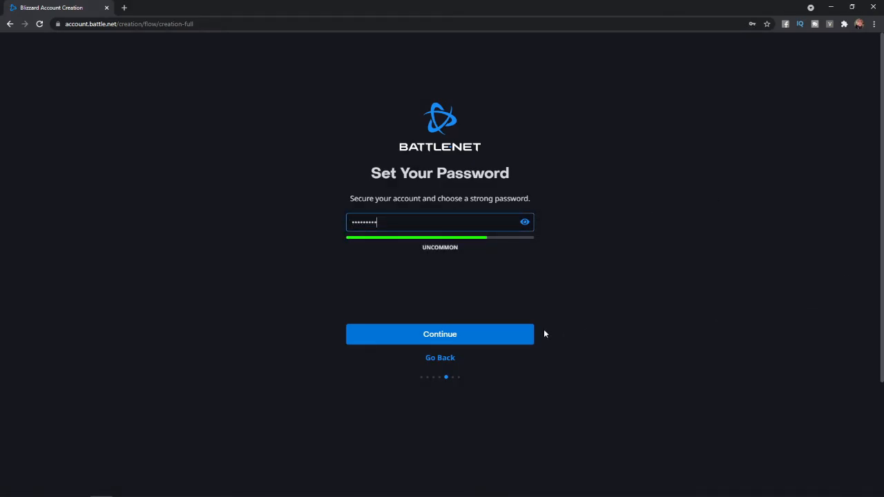
Submit the entered uncommon-rated password to reach the BattleTag page
click(440, 335)
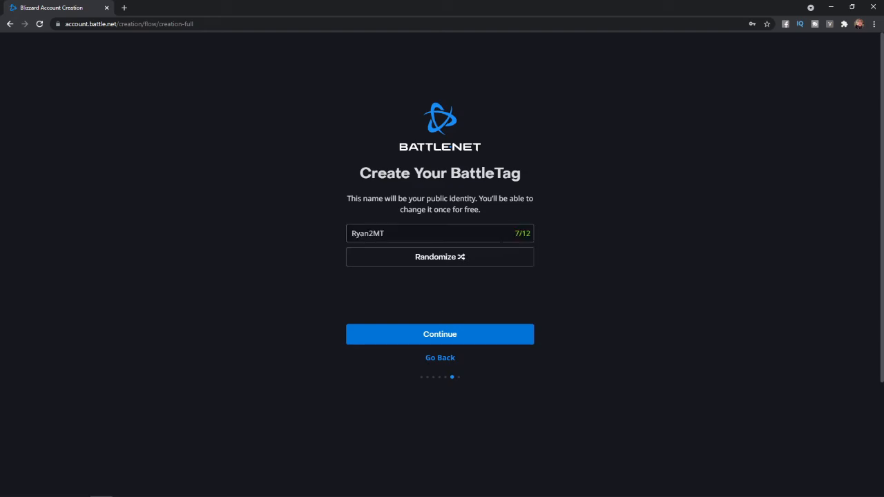
mouse_move(770, 211)
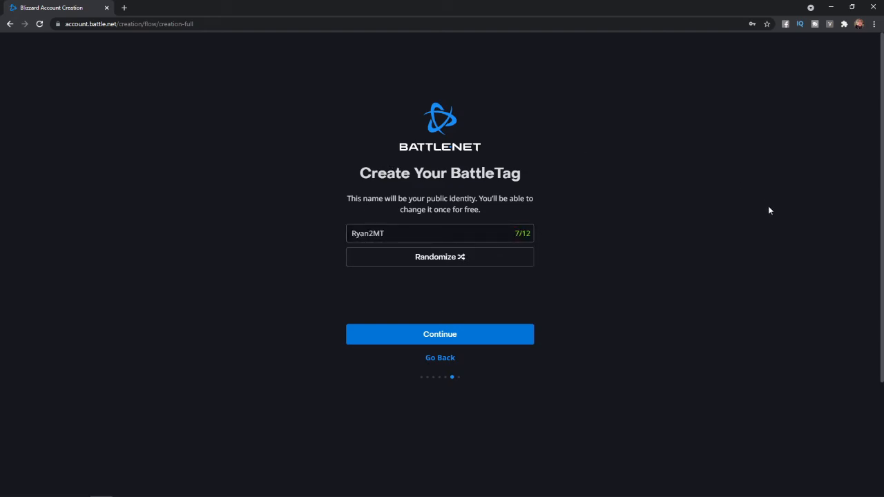
Confirm the pre-filled BattleTag to complete account creation
click(440, 333)
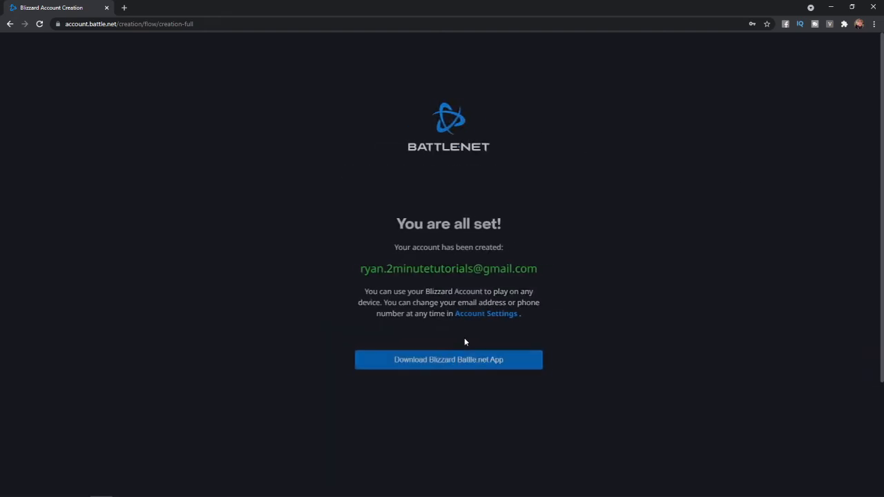